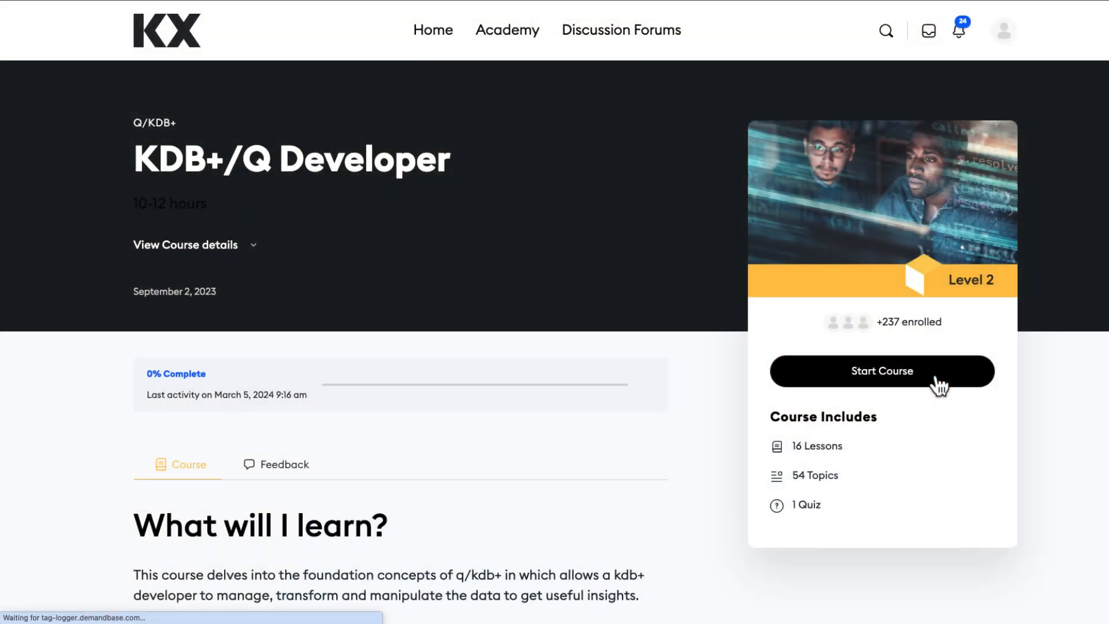
- Start the KDB+/Q Developer course and open the Introduction to Tables topic under Tables
click(881, 370)
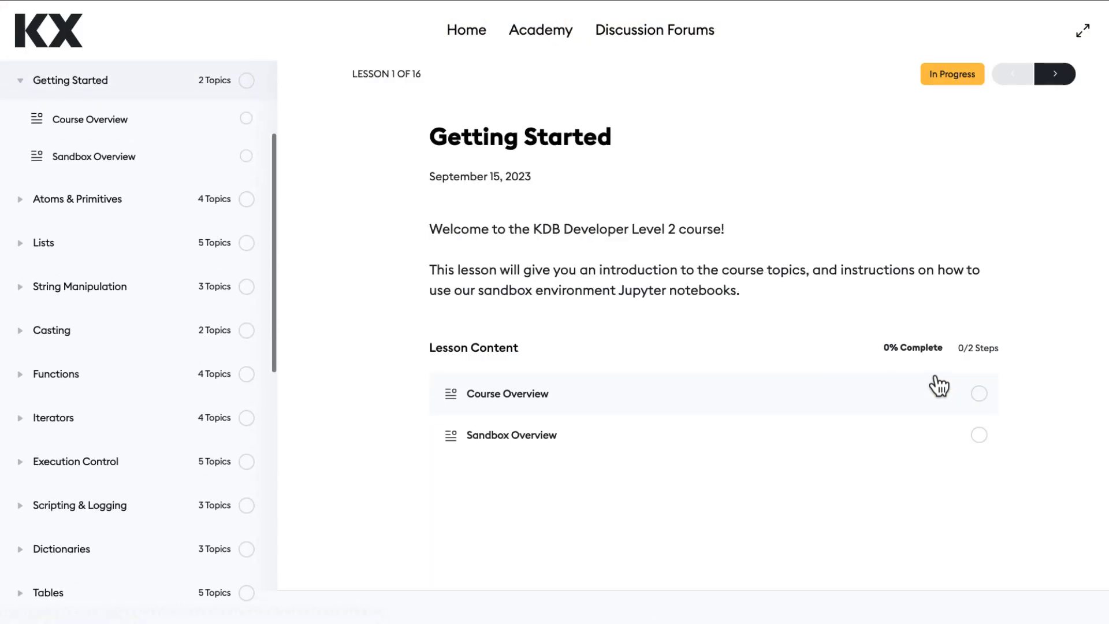
scroll(down, 3)
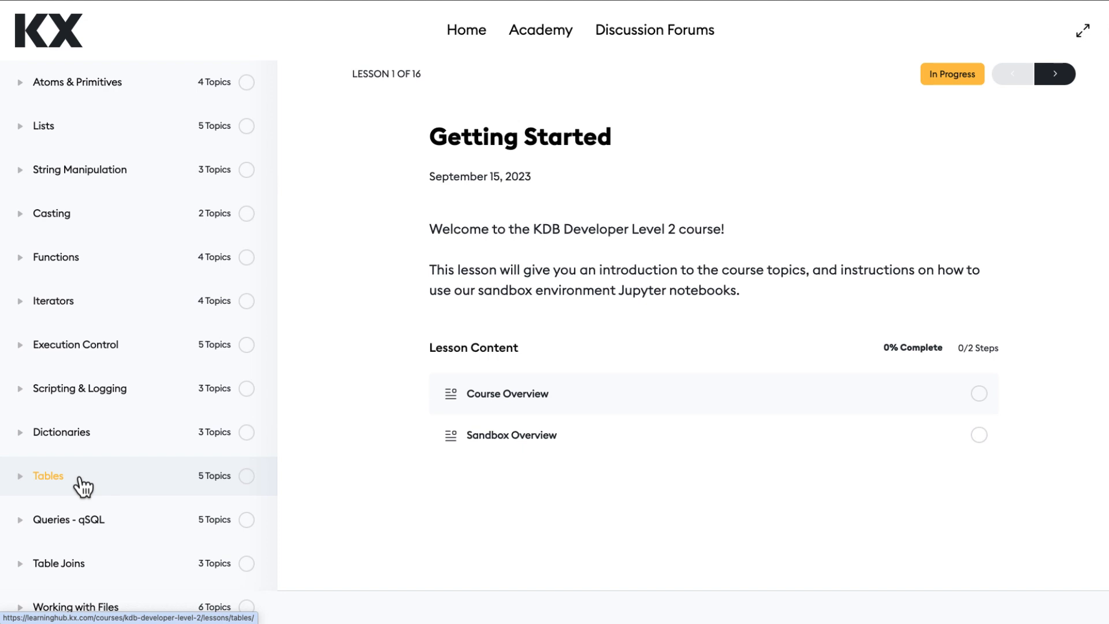
click(49, 475)
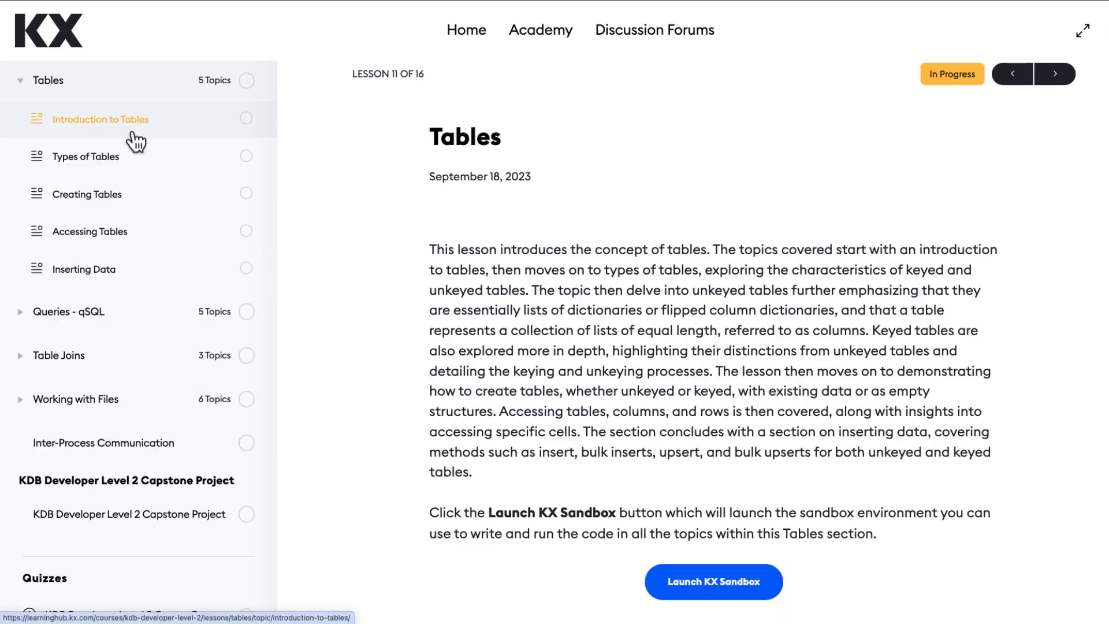
click(102, 119)
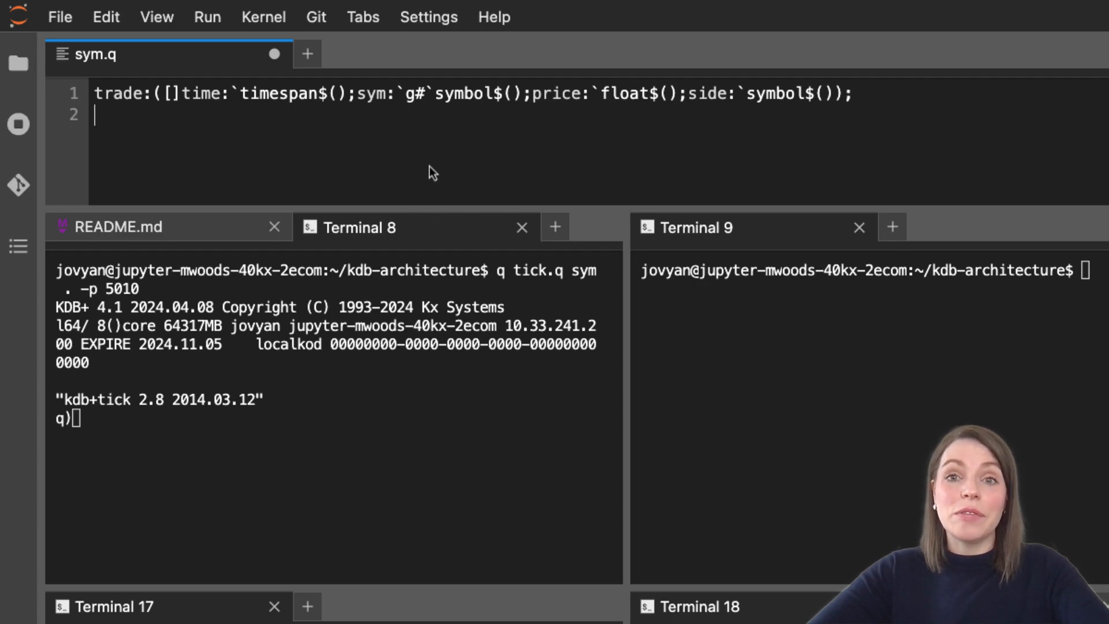
- Define the quote table in sym.q with time, sym, bid, ask and bsize columns
text(quote:([]time:`timespan$();sym:`g#`symbol$();bid:`float$();ask:`float$();bsize:`int$();asize:`int$());)
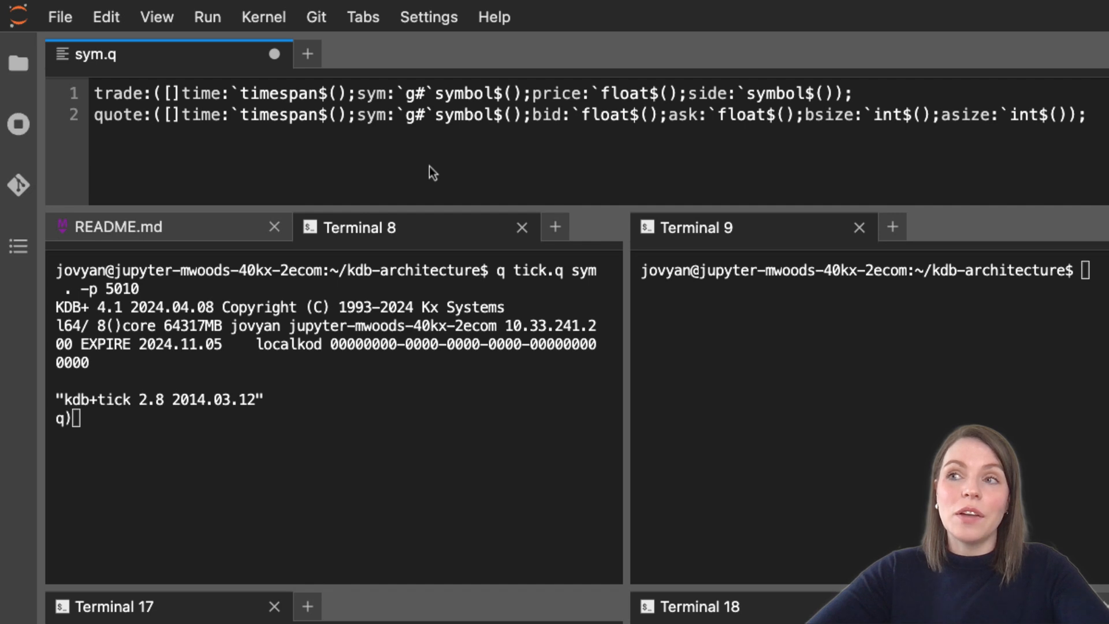
mouse_move(439, 173)
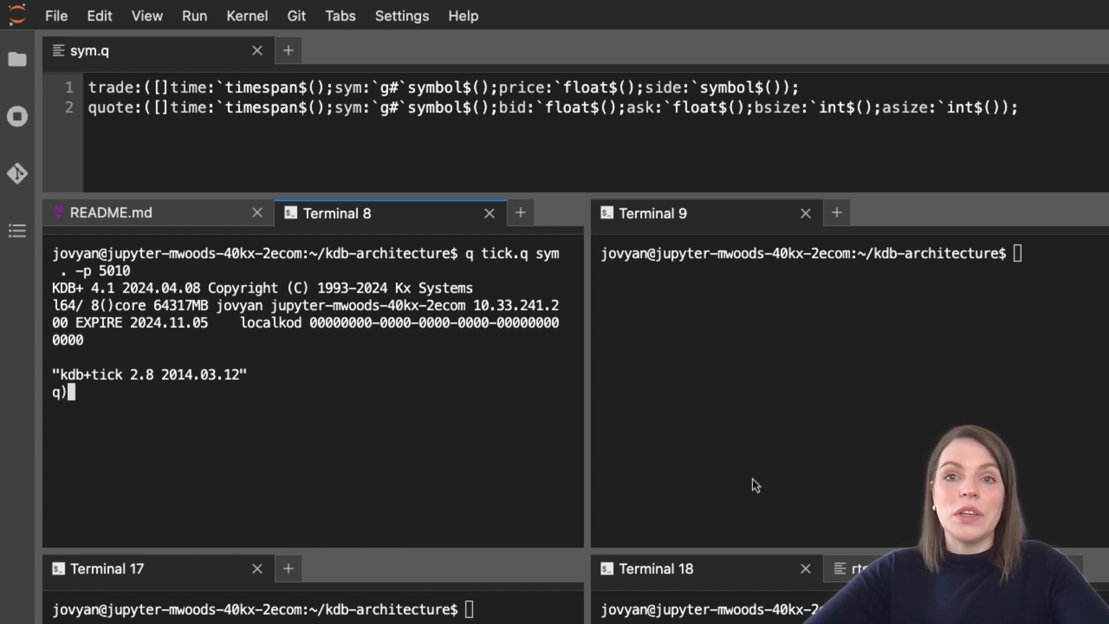
mouse_move(446, 366)
text(\\)
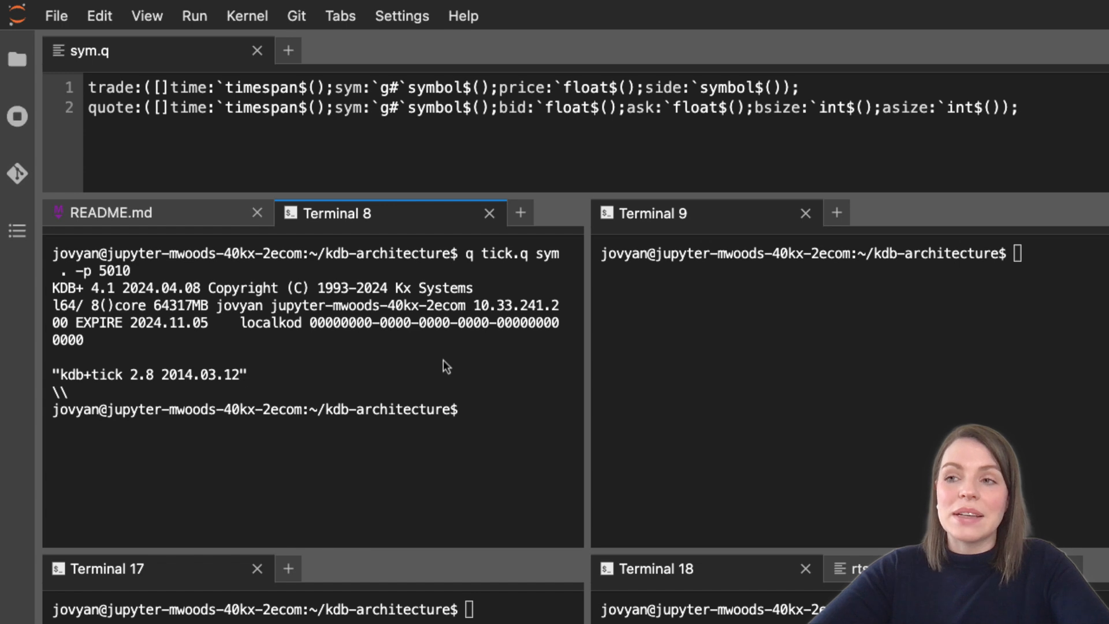
mouse_move(422, 415)
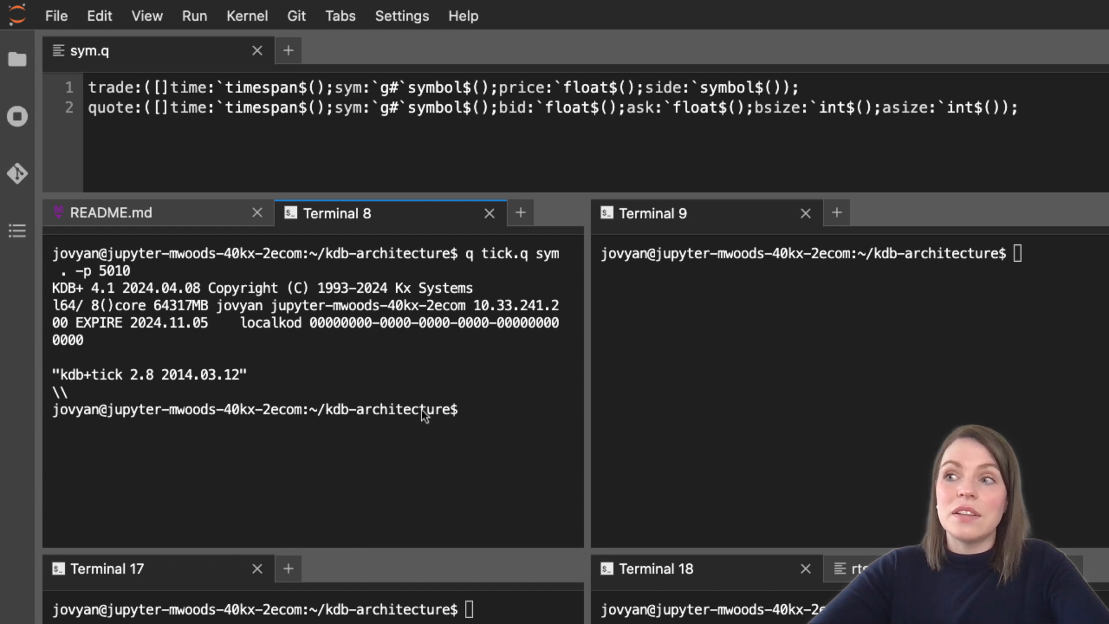
- List the project folder contents in detail with ls -l
text(ls -l)
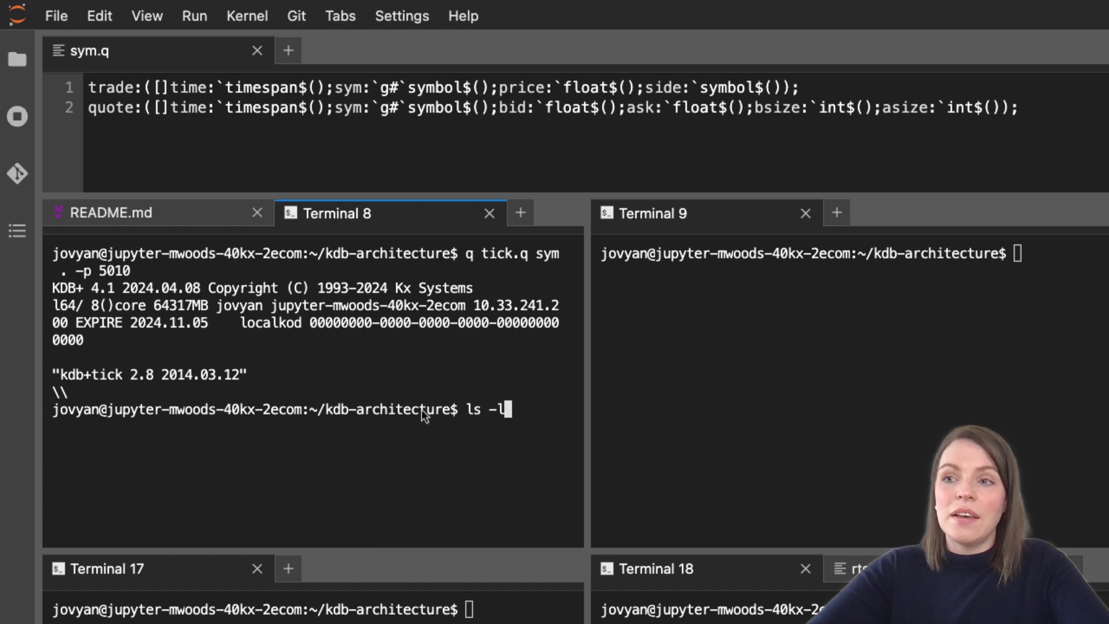
key(Return)
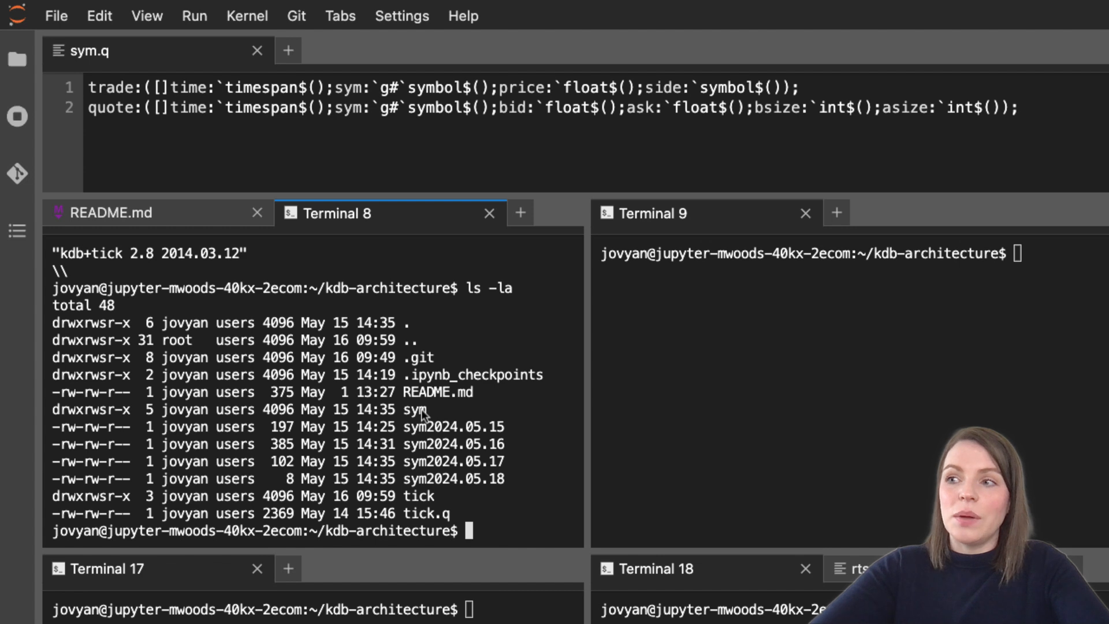
mouse_move(444, 435)
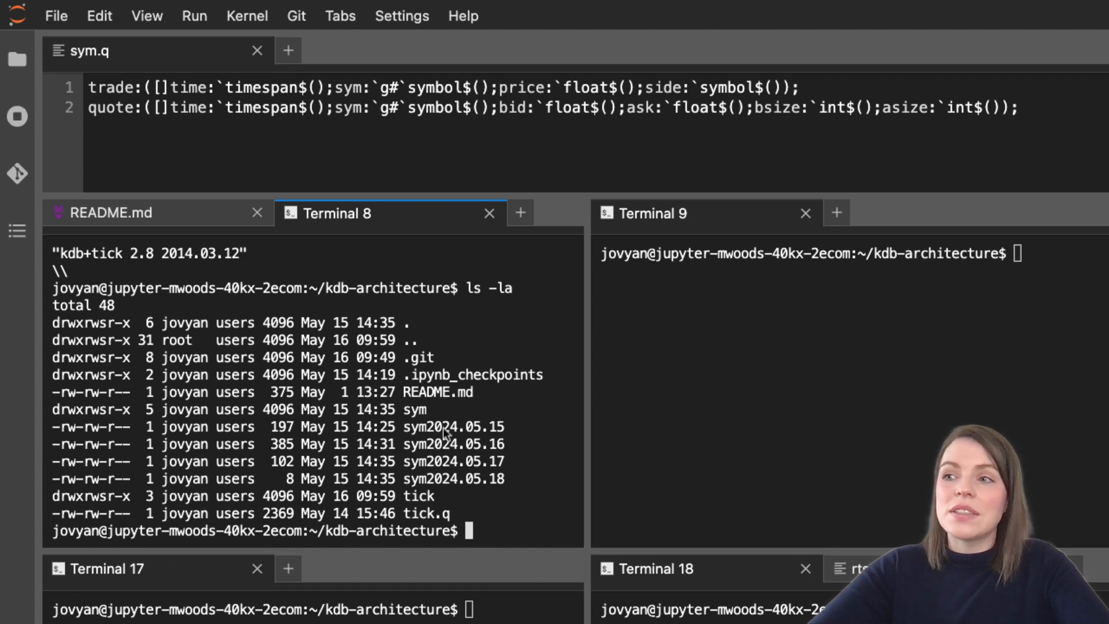
double_click(417, 409)
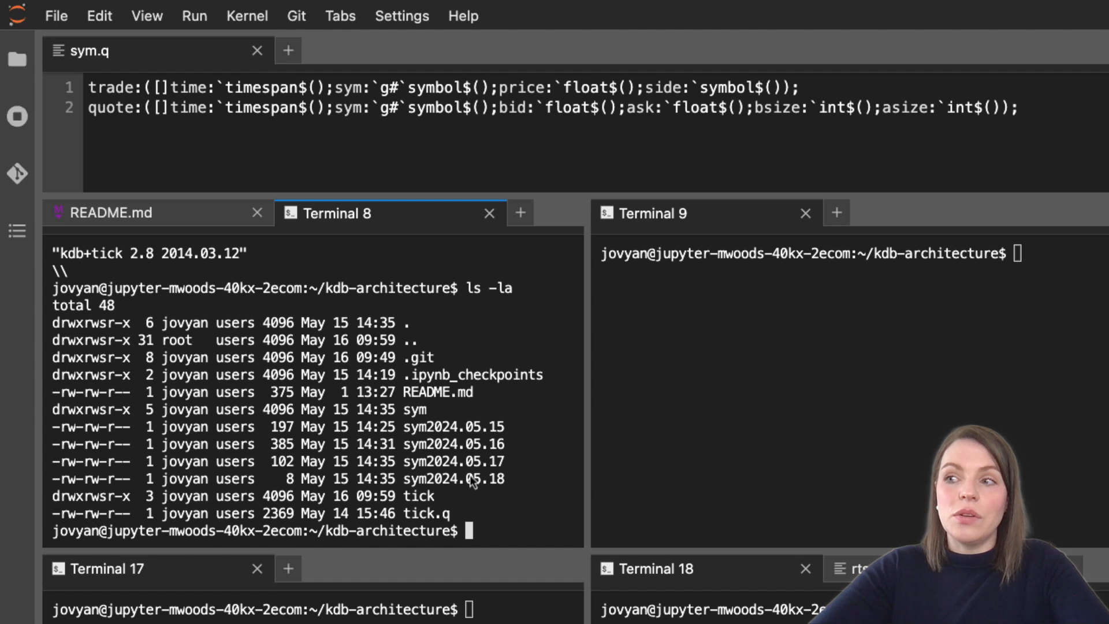
- Delete the old sym log directory with rm -rf sym
text(rm -r)
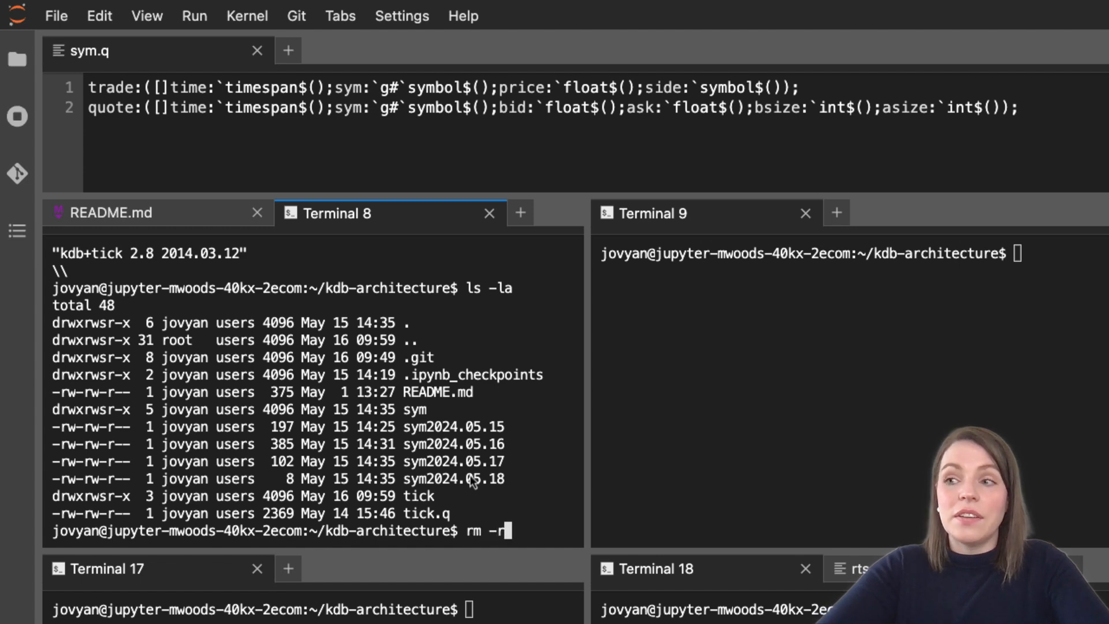
text(f sym)
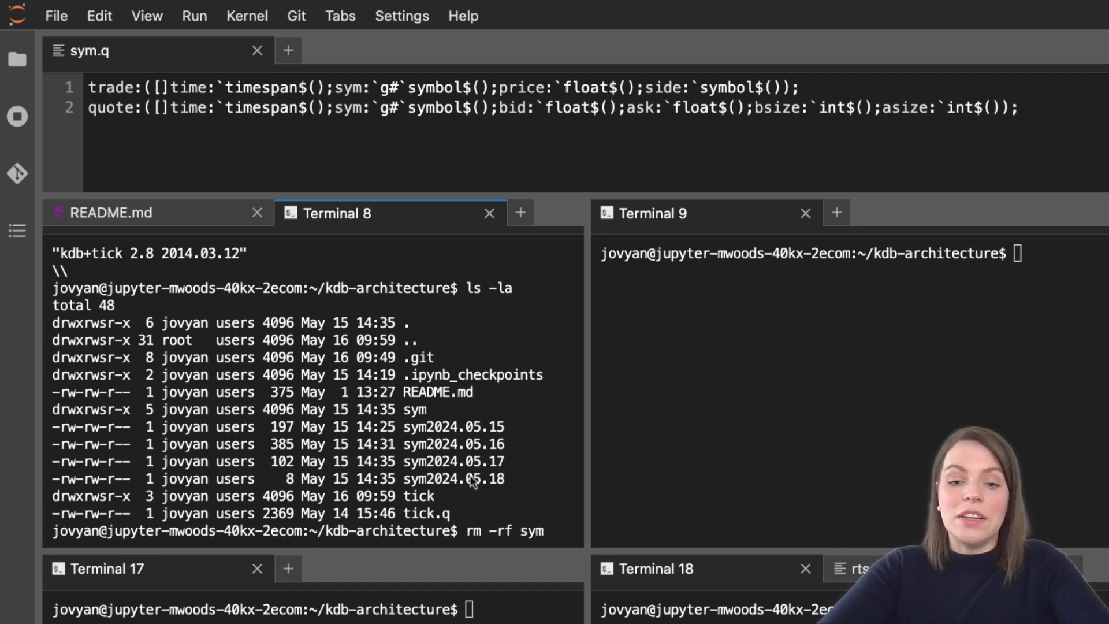
key(Return)
text(ls)
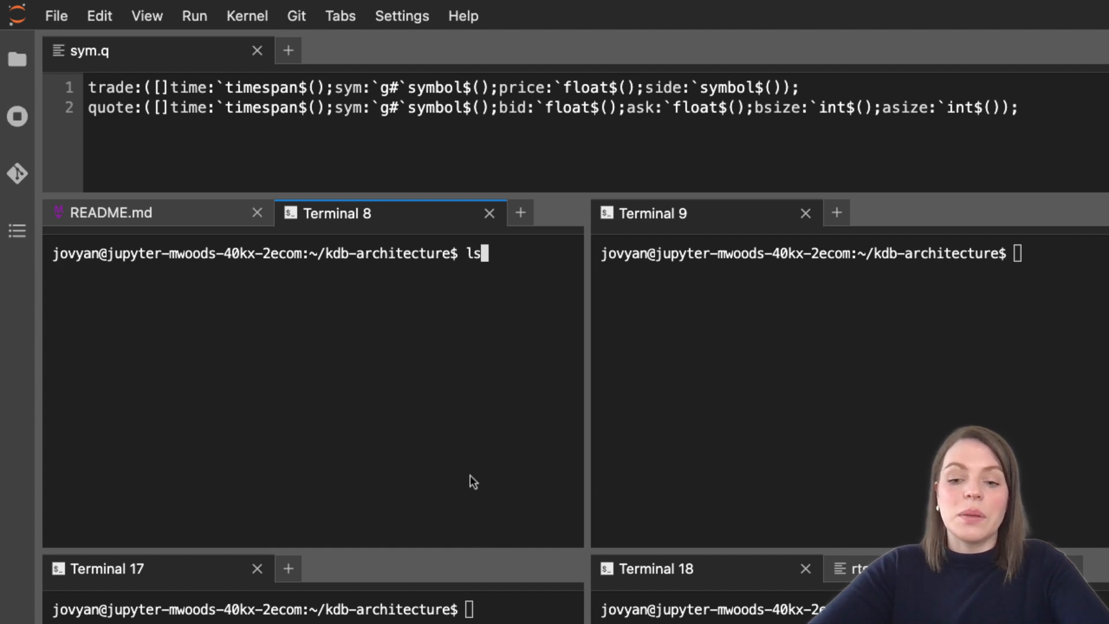
- Confirm sym data is gone, restart the tickerplant on port 5010 and check .u.w
text(-la)
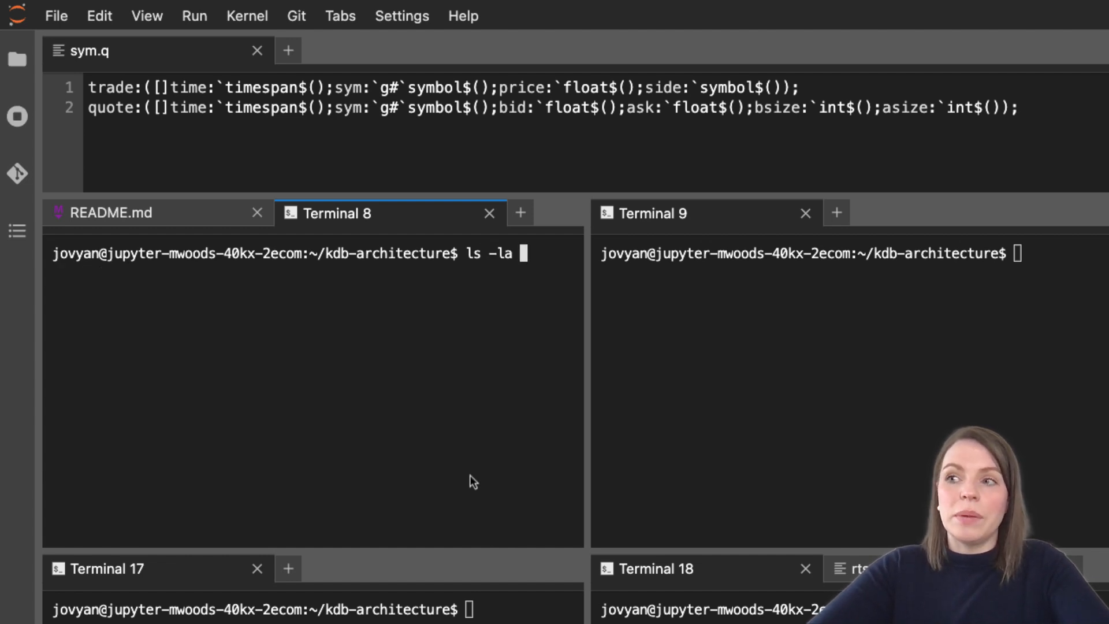
key(Return)
text(q tick.q sym . -p 5010)
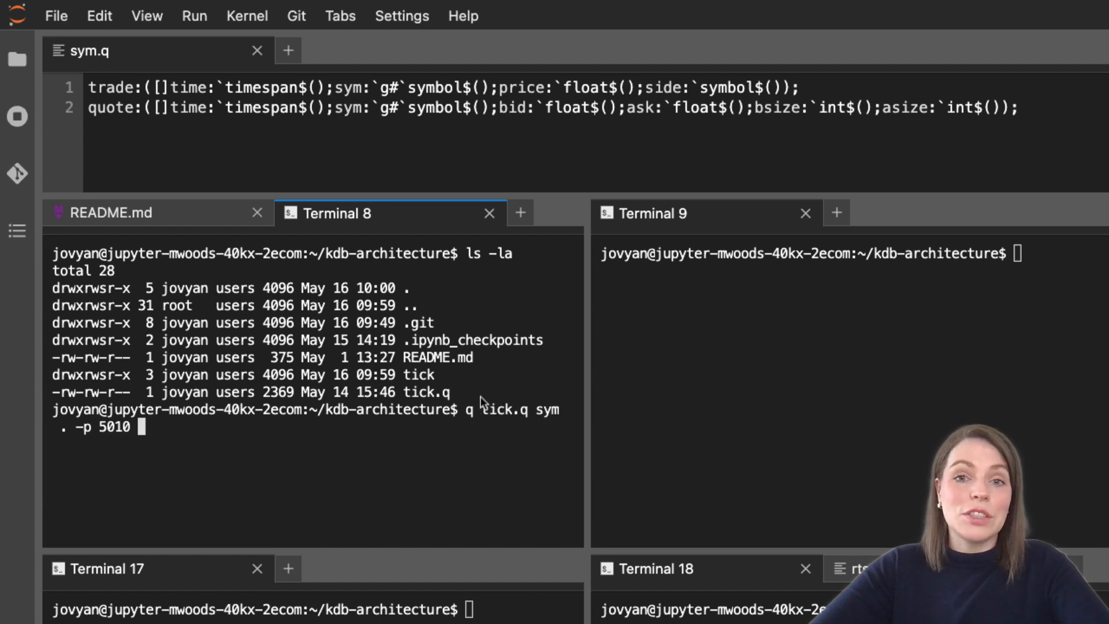
key(Return)
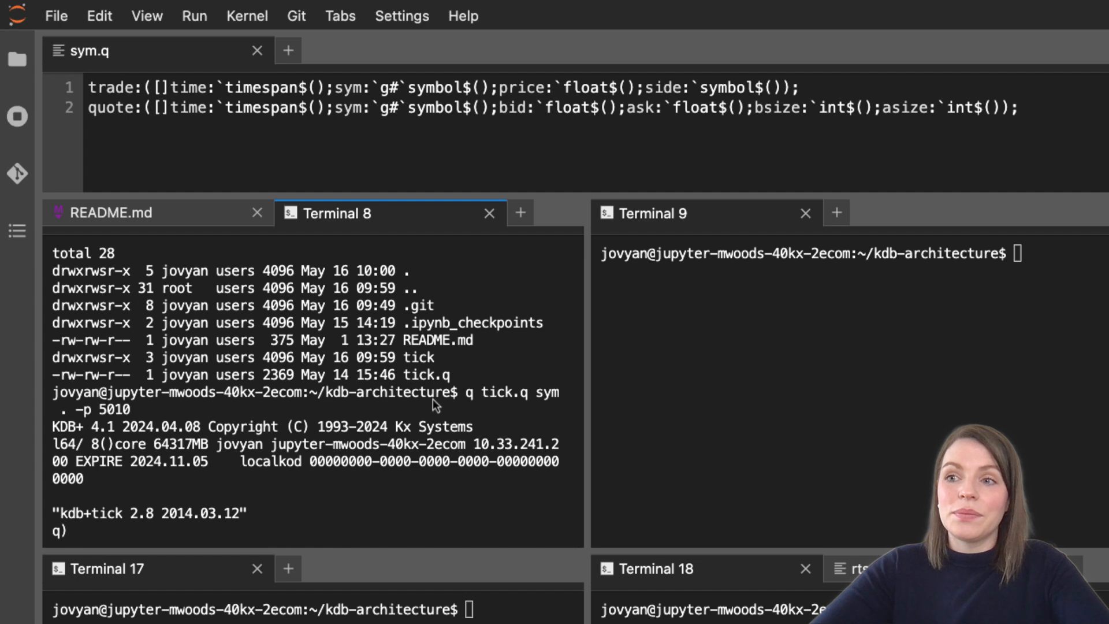
text(.u.w)
click(848, 253)
text(q tick/rdb.q -p 5011)
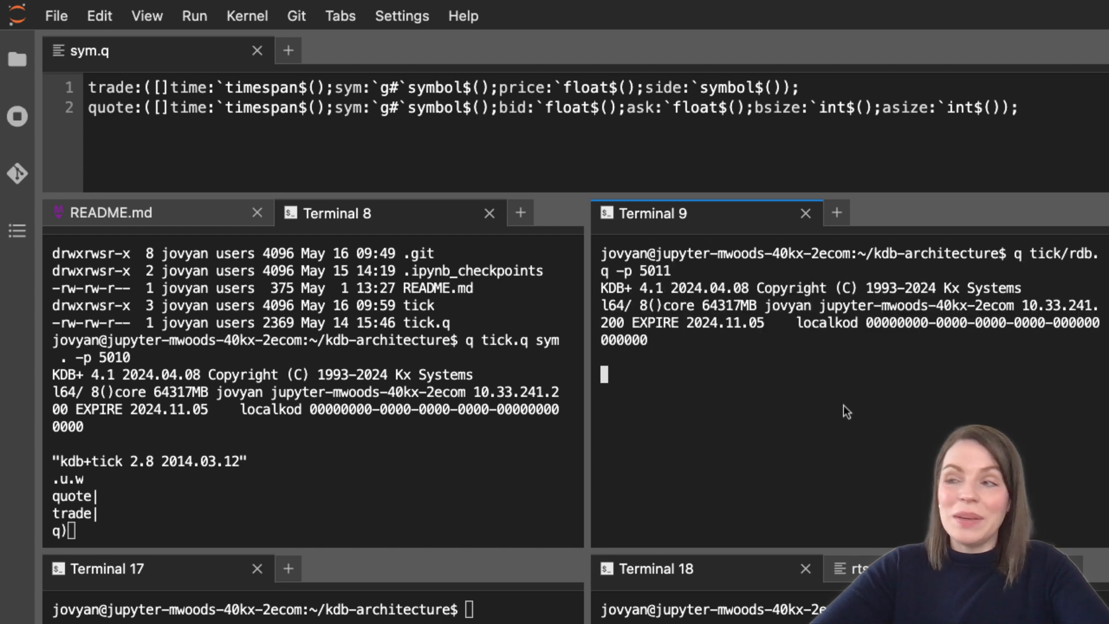
- Display the empty trade and quote tables in the RDB on port 5011
text(trade)
text(qu)
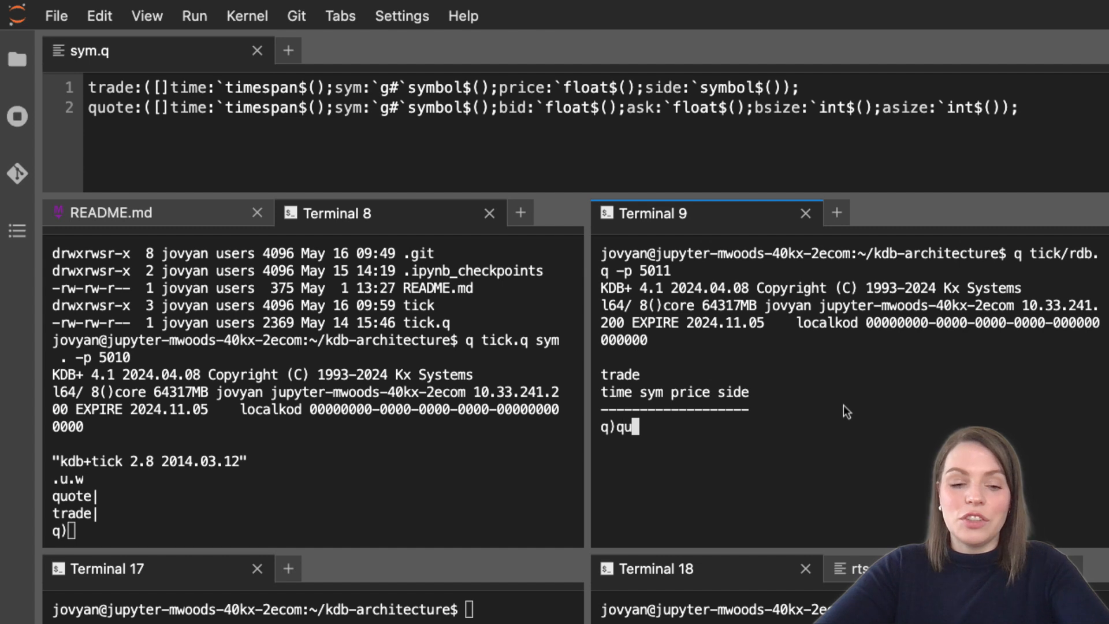
key(Return)
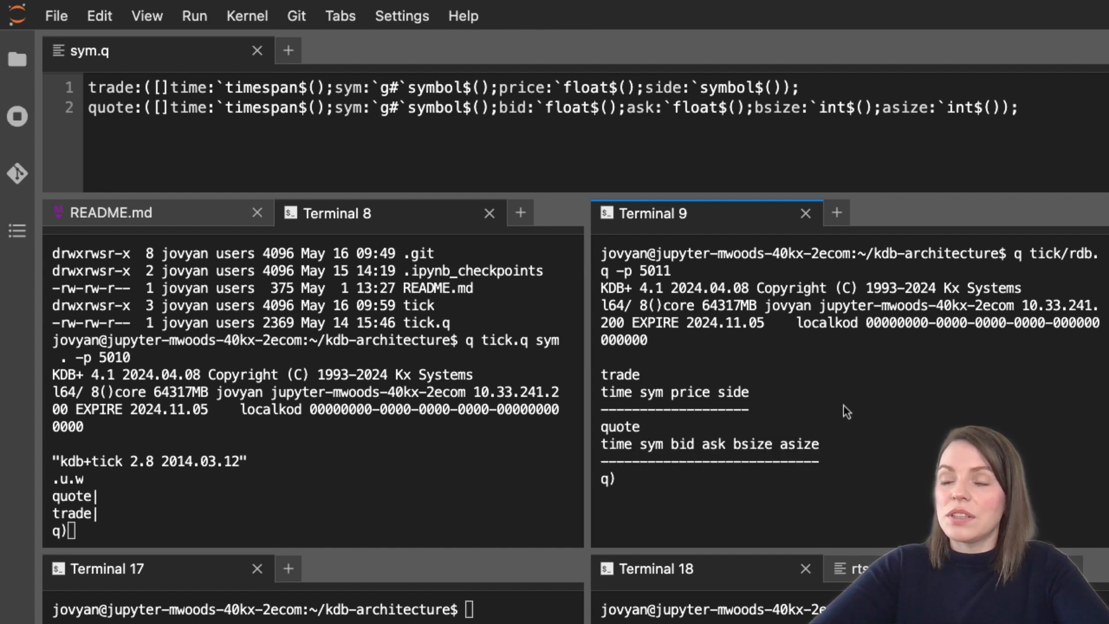